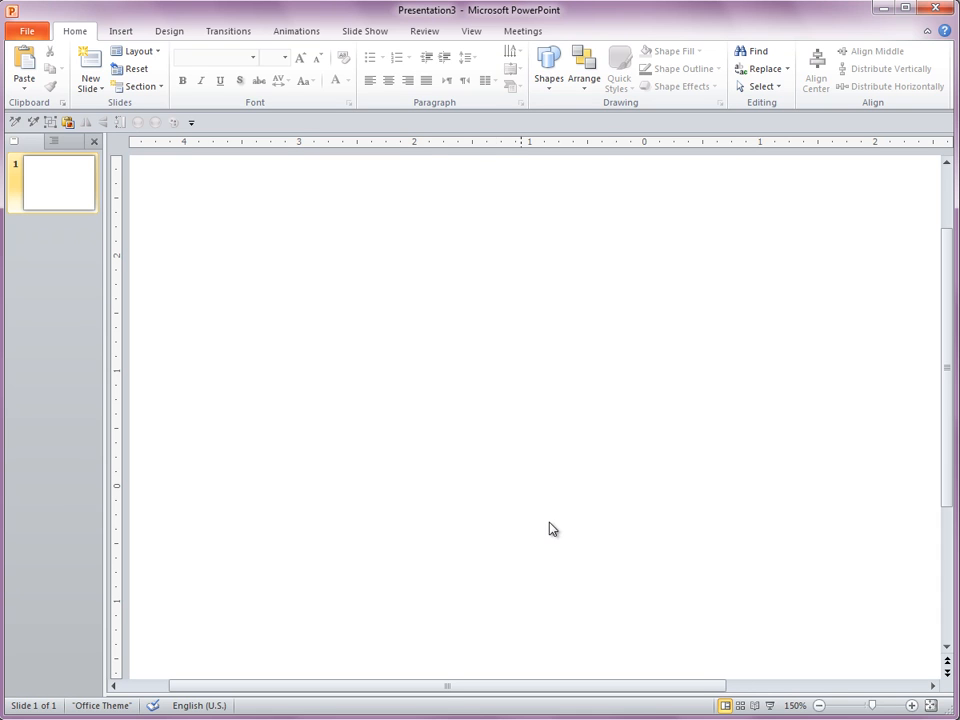
mouse_move(452, 392)
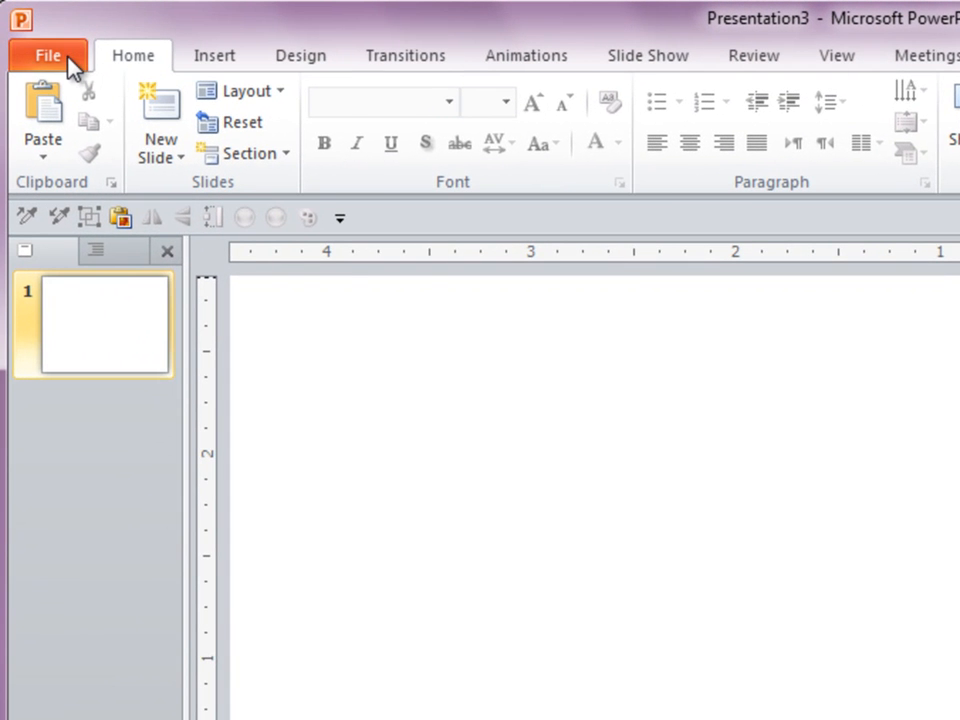
Reach the Customize Ribbon page of PowerPoint Options via File > Options
click(48, 56)
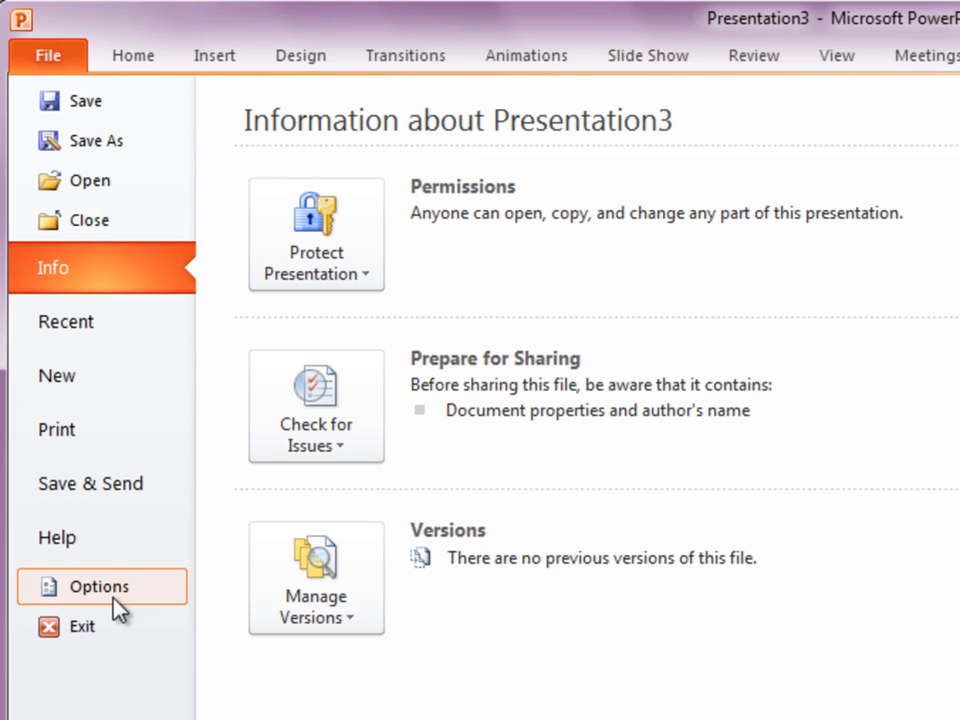
click(100, 586)
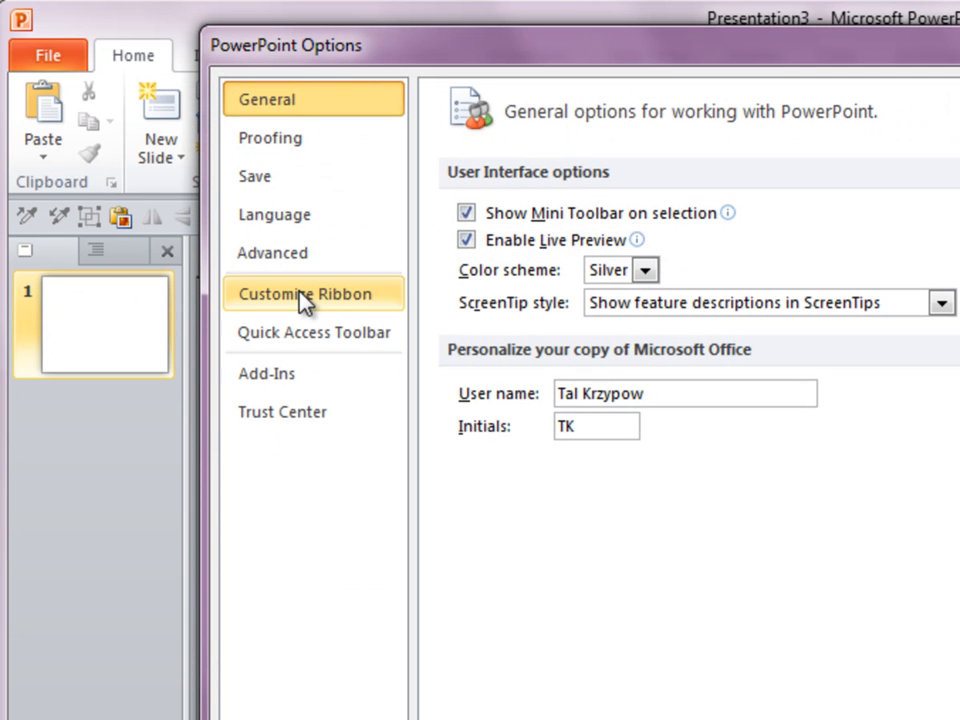
click(312, 292)
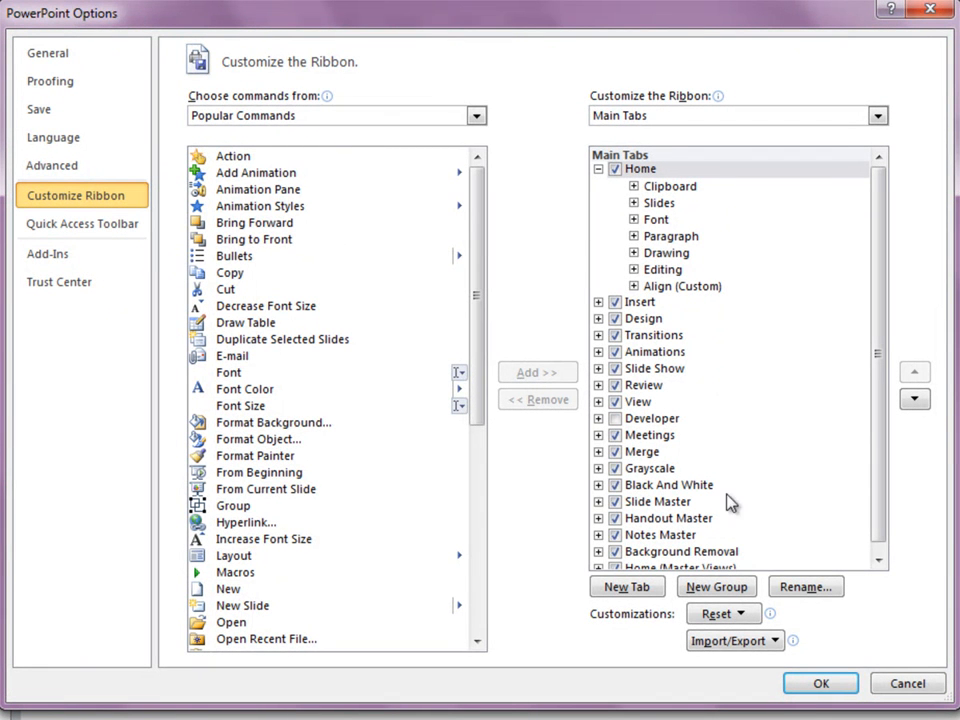
Create a new group under the Home tab and rename it 'Shape Merge'
click(640, 168)
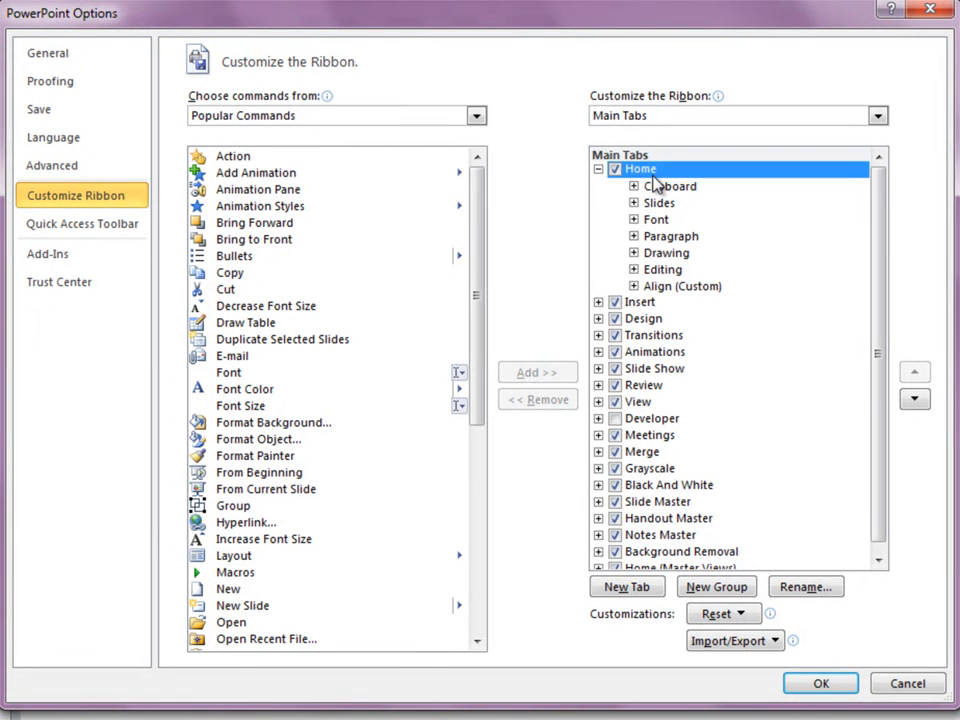
click(716, 588)
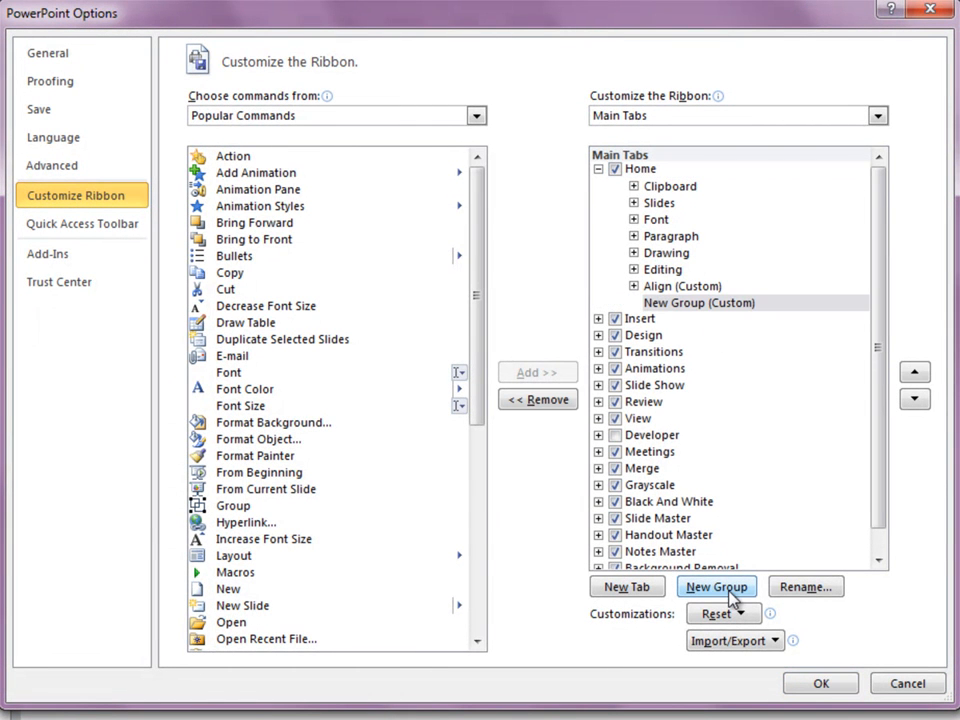
click(804, 588)
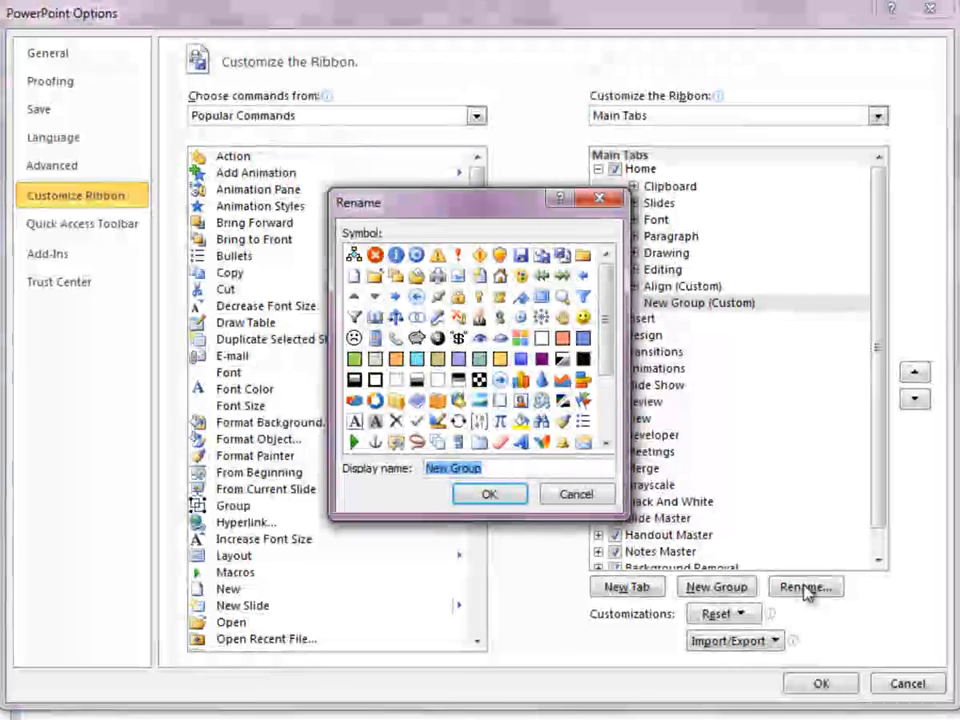
text(Shape Merge)
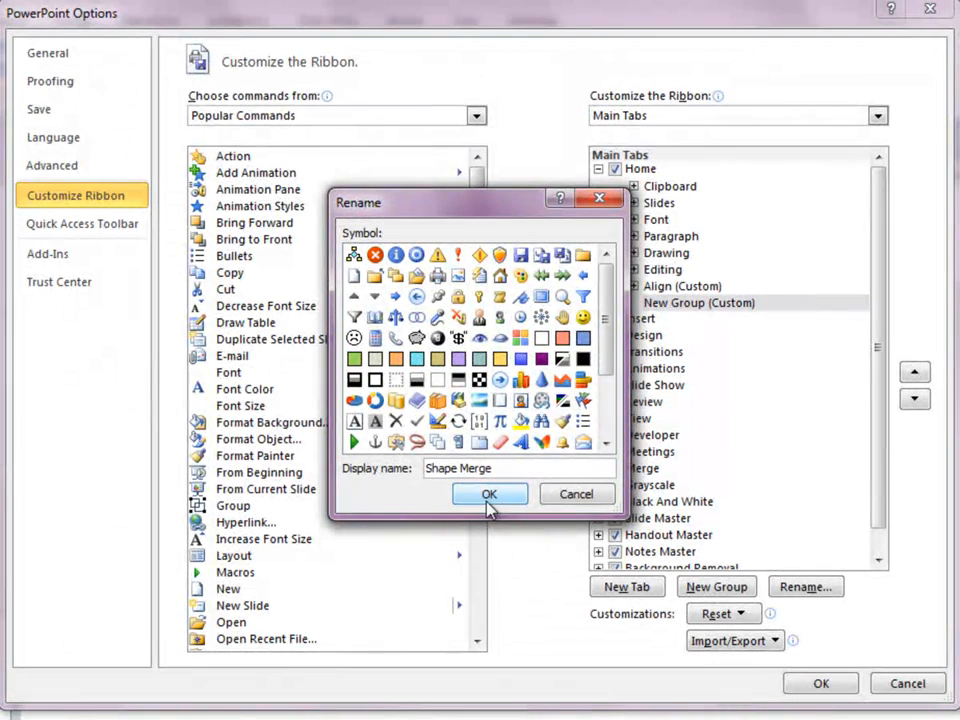
click(488, 494)
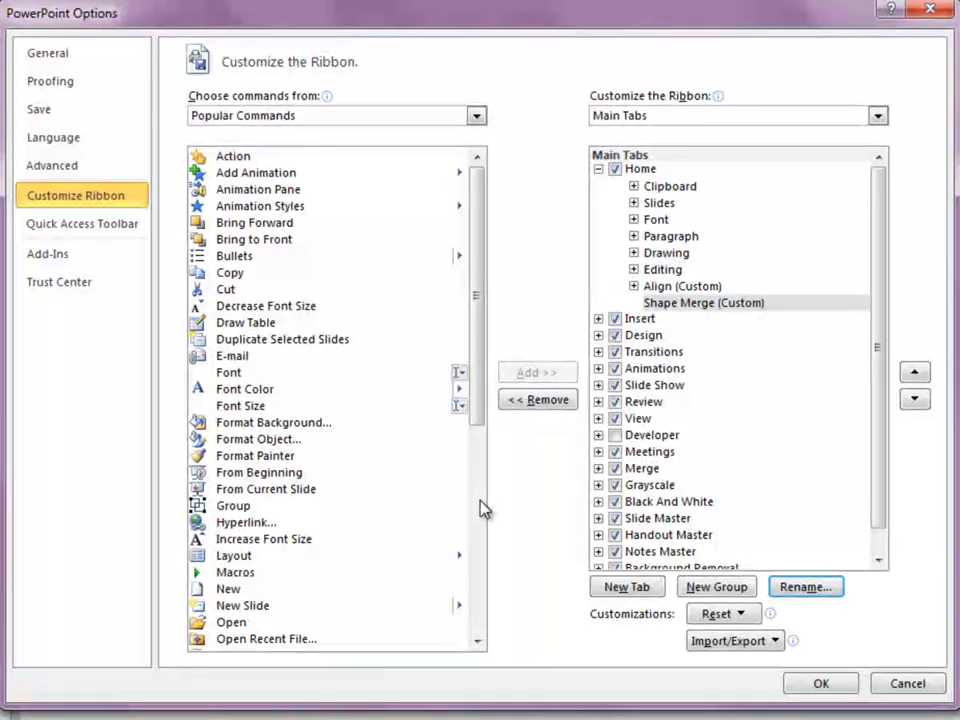
mouse_move(312, 176)
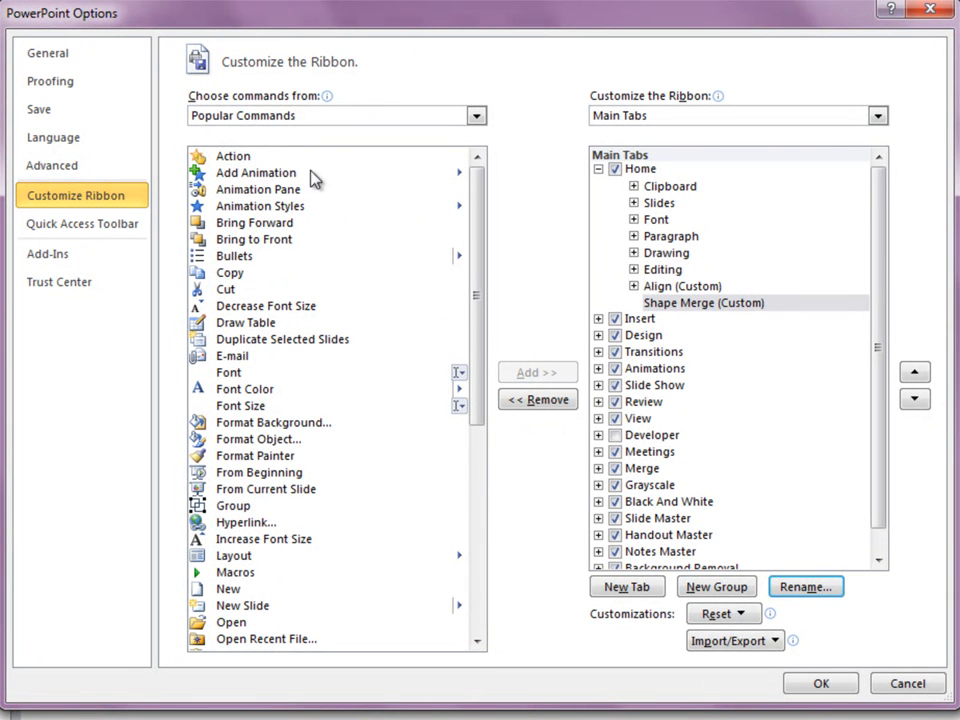
mouse_move(312, 488)
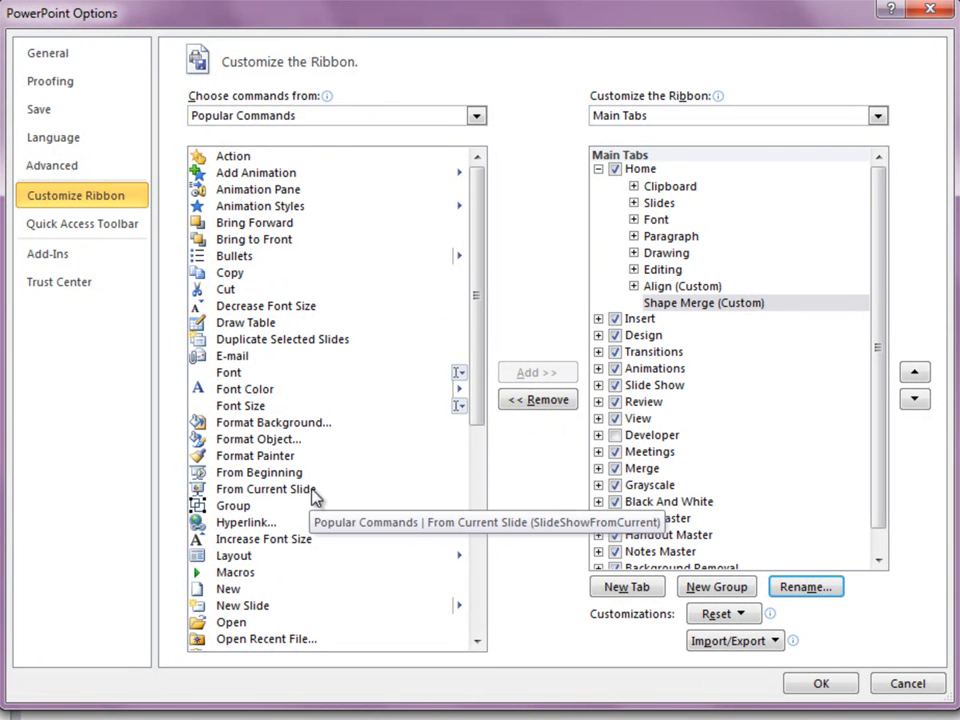
mouse_move(310, 136)
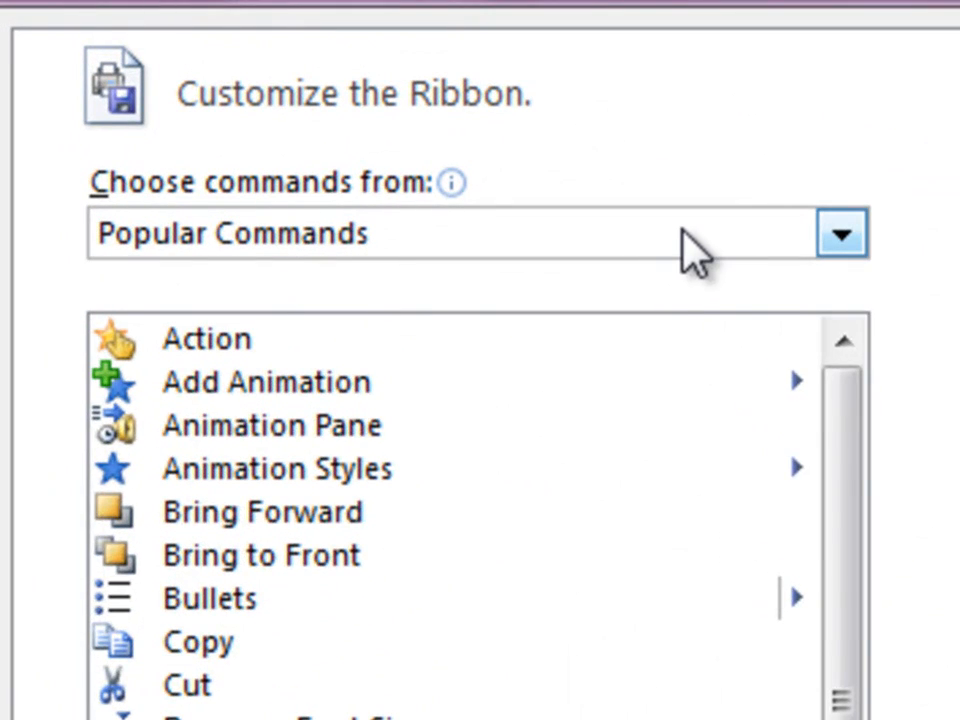
Switch the command source list toward 'Commands Not in the Ribbon'
click(840, 232)
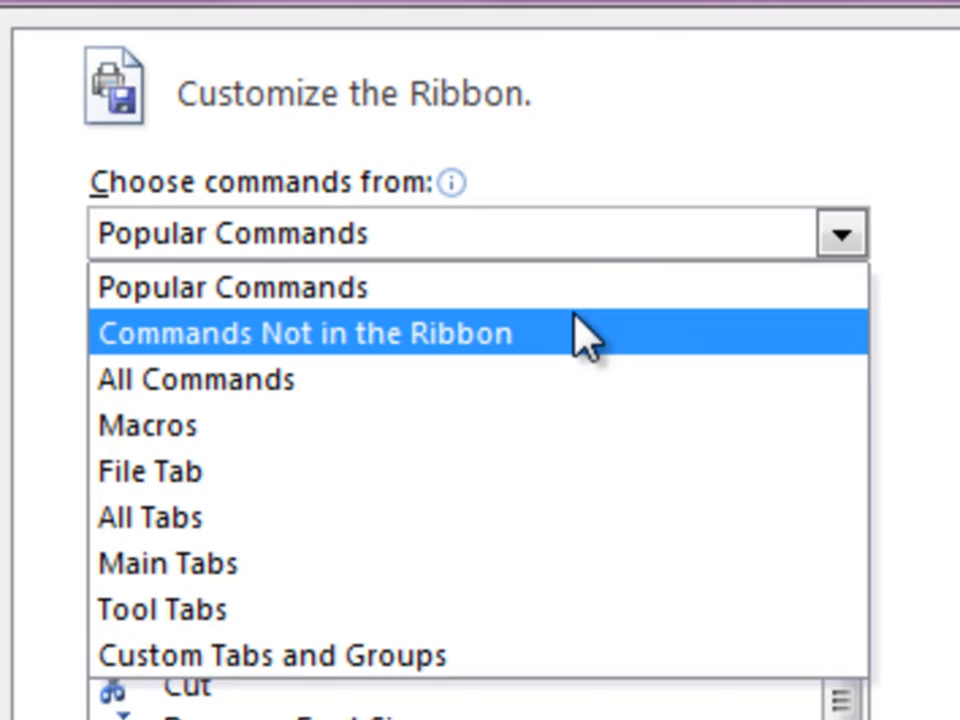
mouse_move(560, 360)
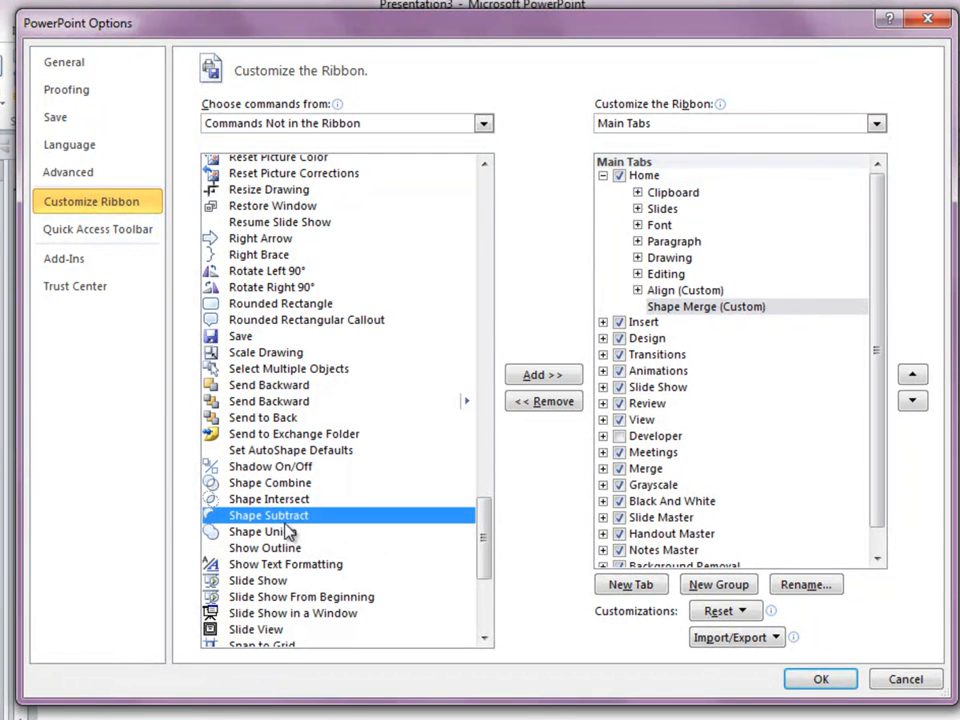
Add Shape Subtract, Shape Union and Shape Intersect to the Shape Merge group
click(544, 374)
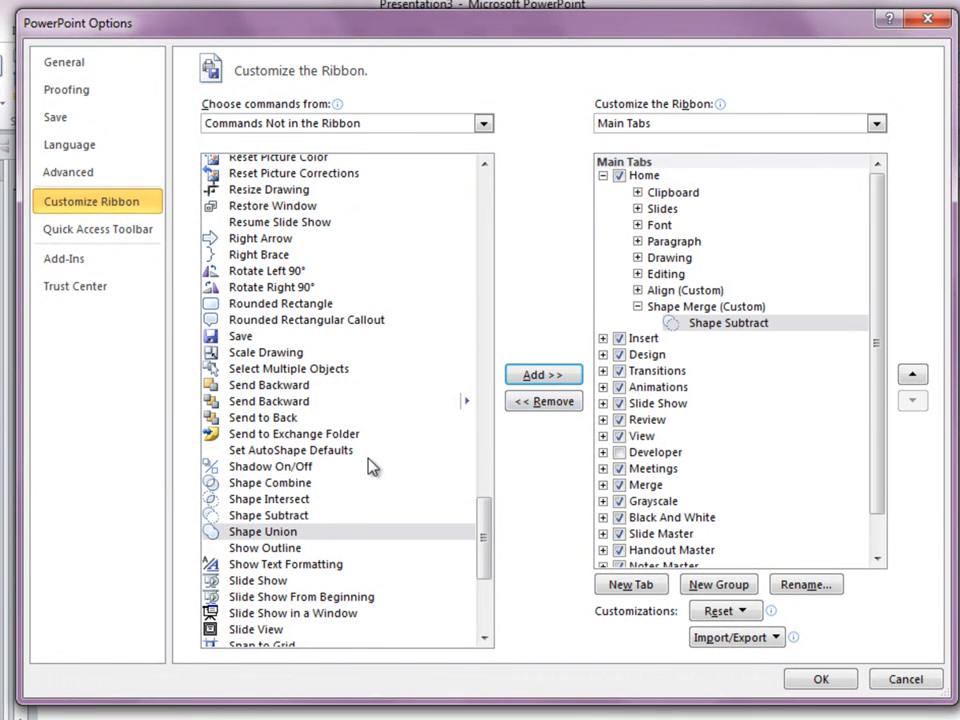
click(544, 376)
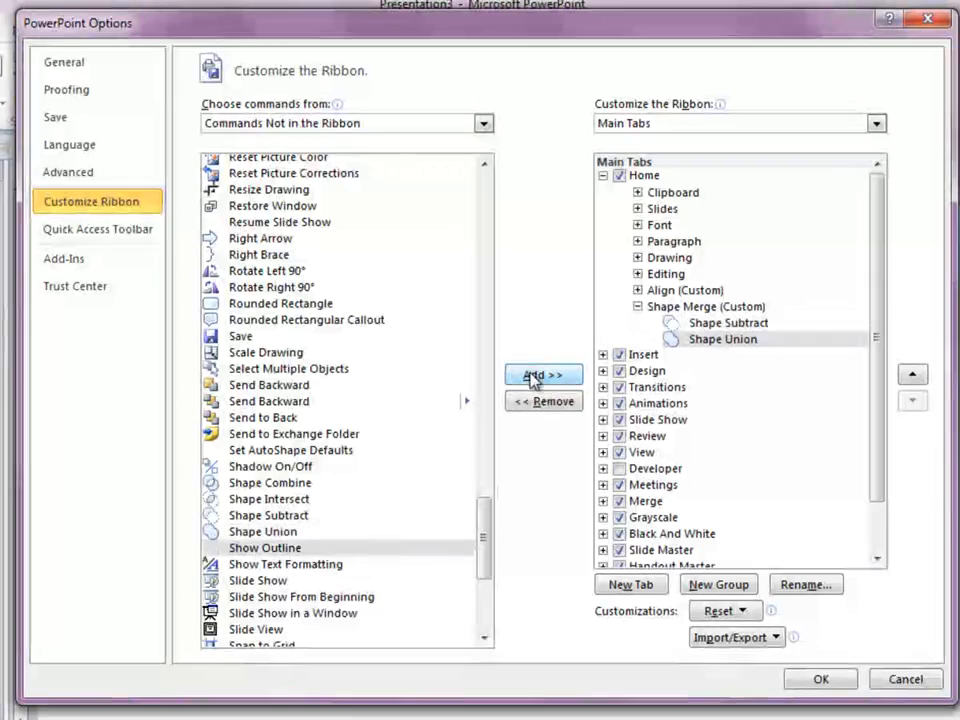
click(268, 500)
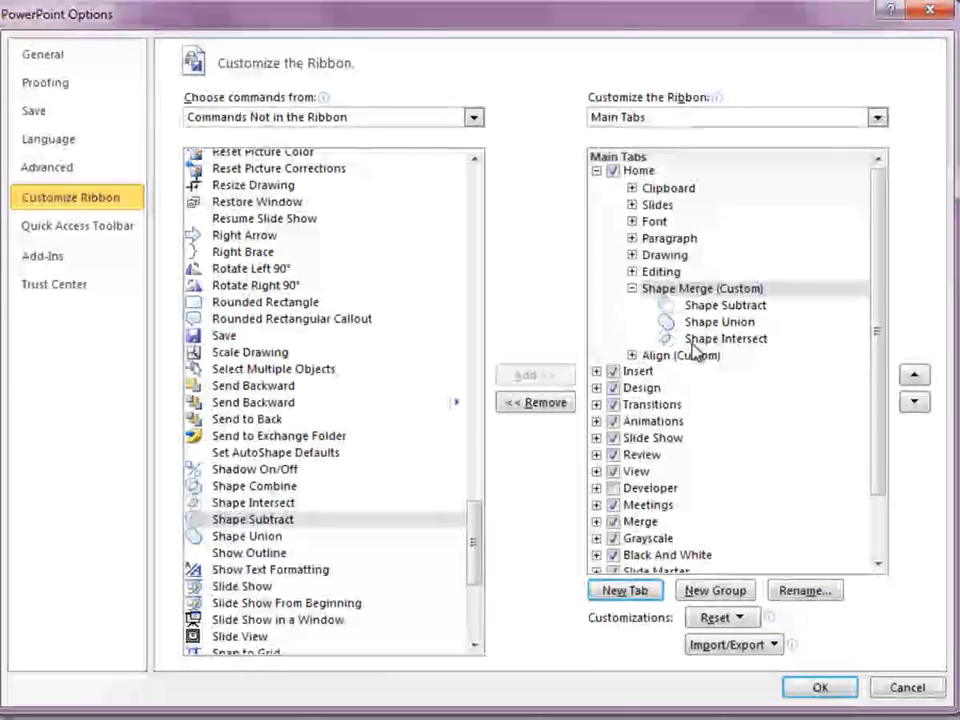
Confirm PowerPoint Options with OK so Home shows the Shape Merge group
click(820, 688)
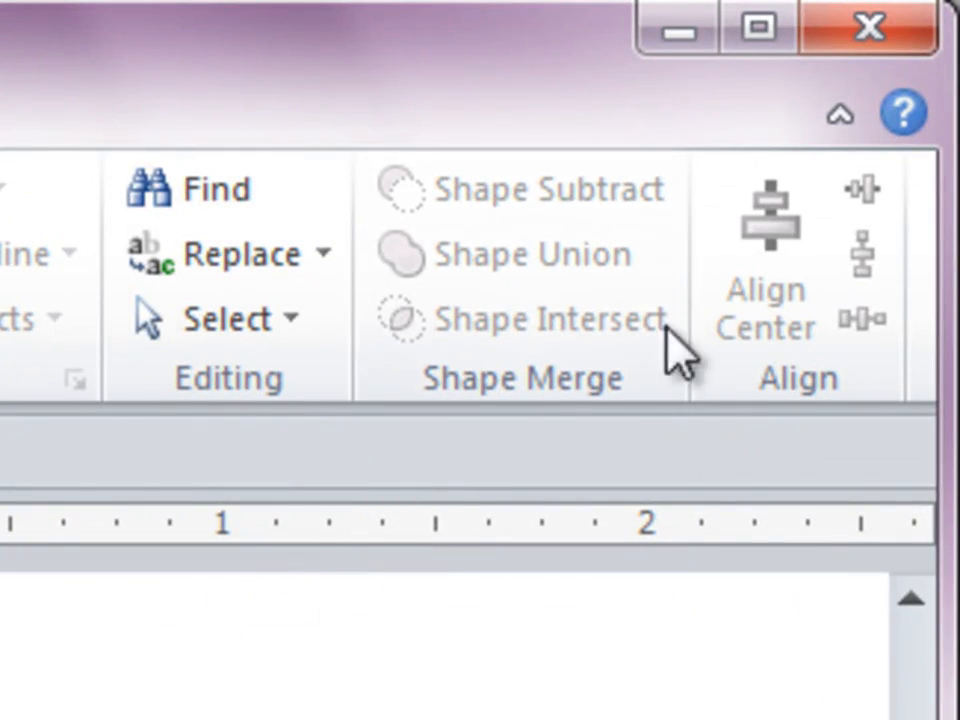
mouse_move(600, 450)
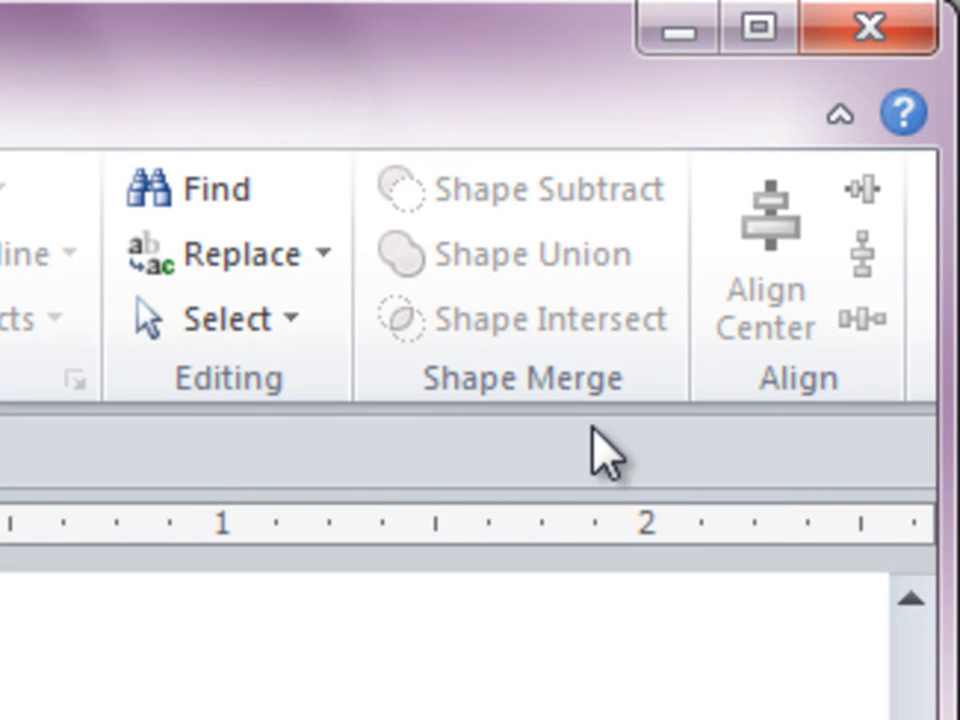